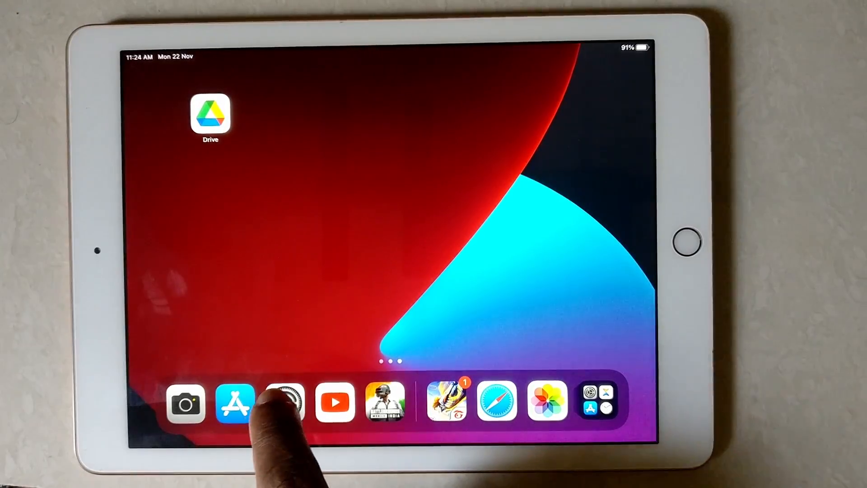
# Launch Settings from the Dock so the General page is showing.
pyautogui.click(284, 401)
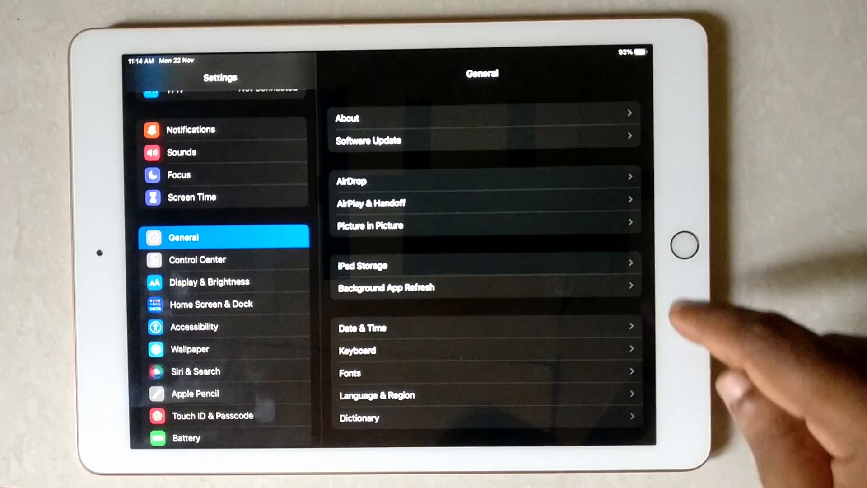
# Show iPad Storage and scroll the app list to the bottom to reveal iPadOS and System Data.
pyautogui.click(363, 266)
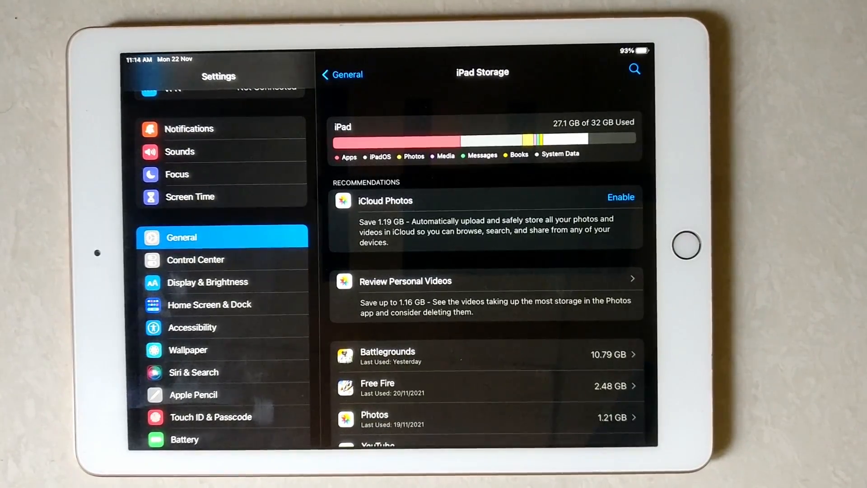
pyautogui.scroll(-3)
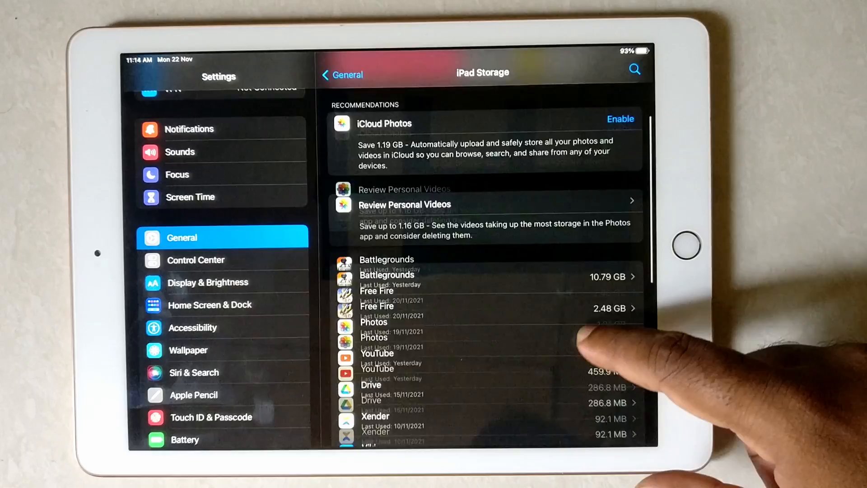
pyautogui.scroll(-3)
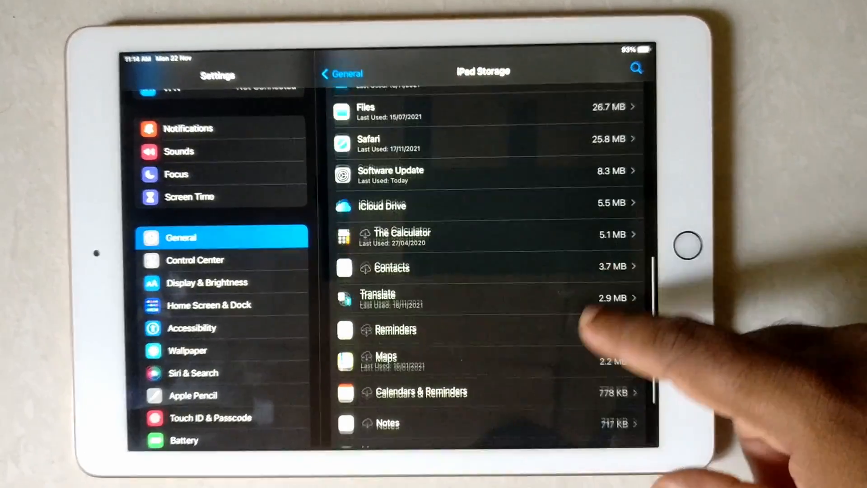
pyautogui.scroll(-3)
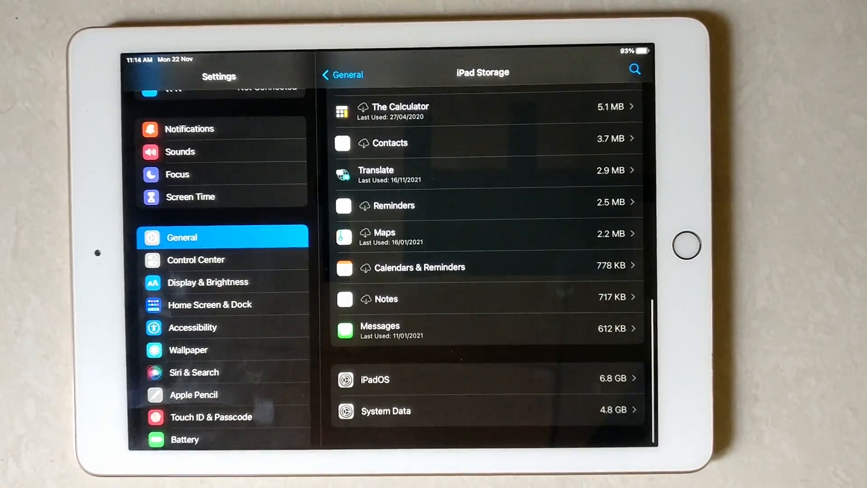